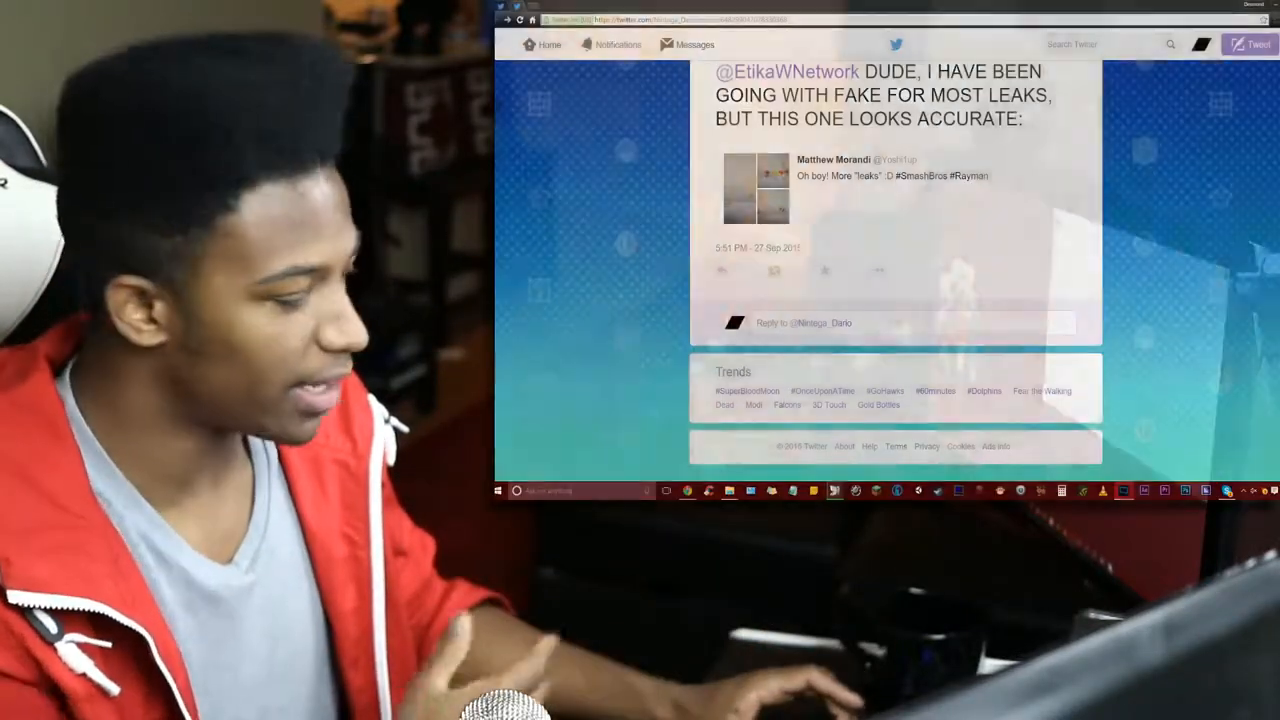
- Scroll the tweet replies to the reply linking the 4chan /v/ thread with a Rayman image
scroll("up", 3)
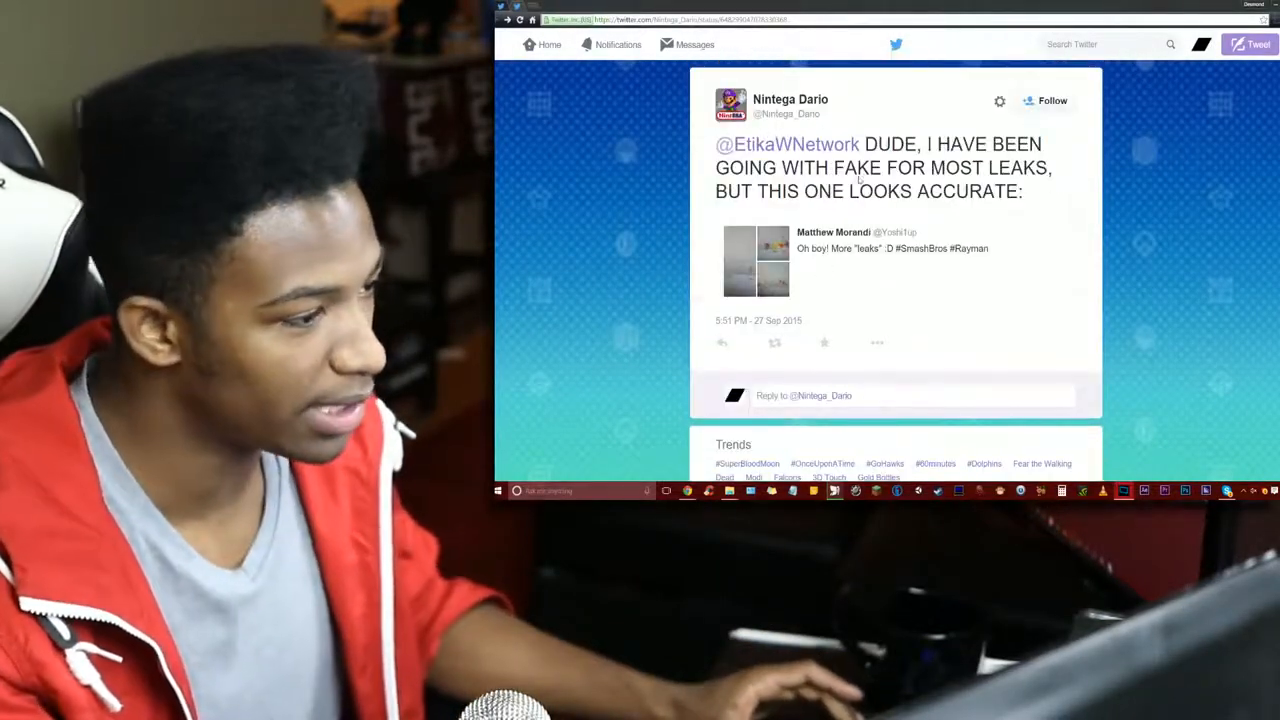
mouse_move(878, 91)
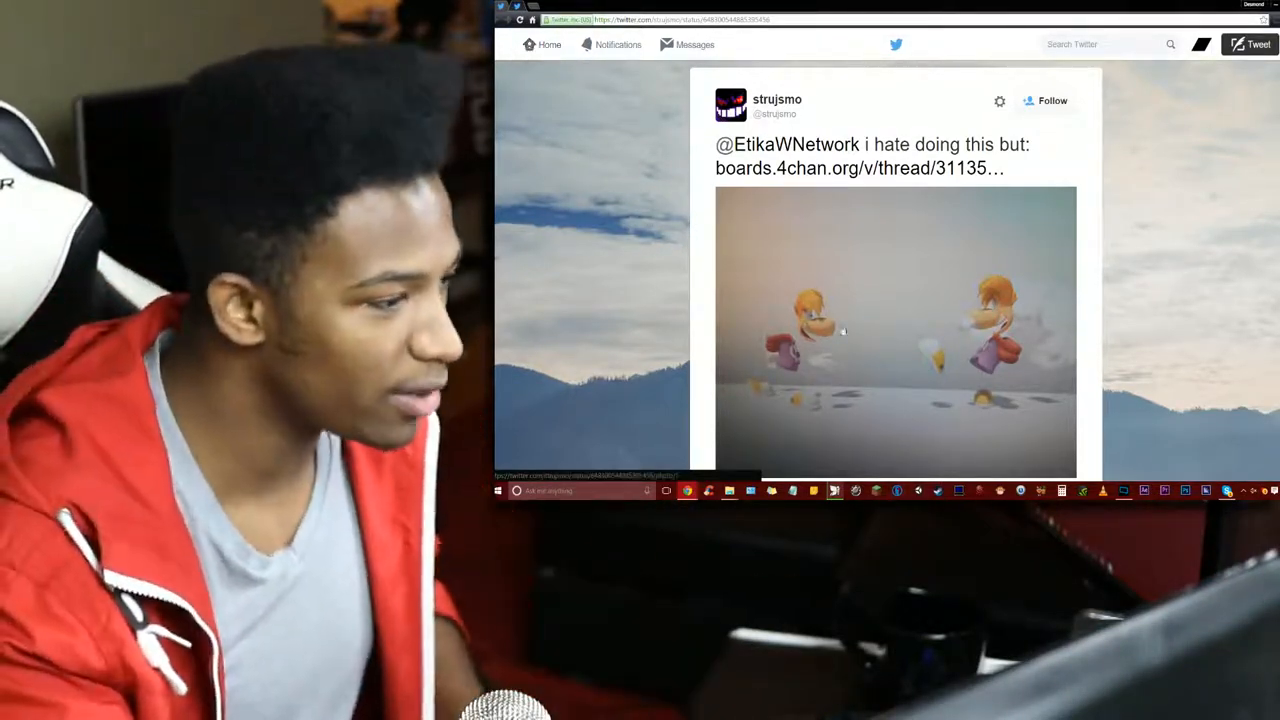
- Follow the boards.4chan.org link and scroll to the enlarged opening Rayman leak image
left_click(832, 167)
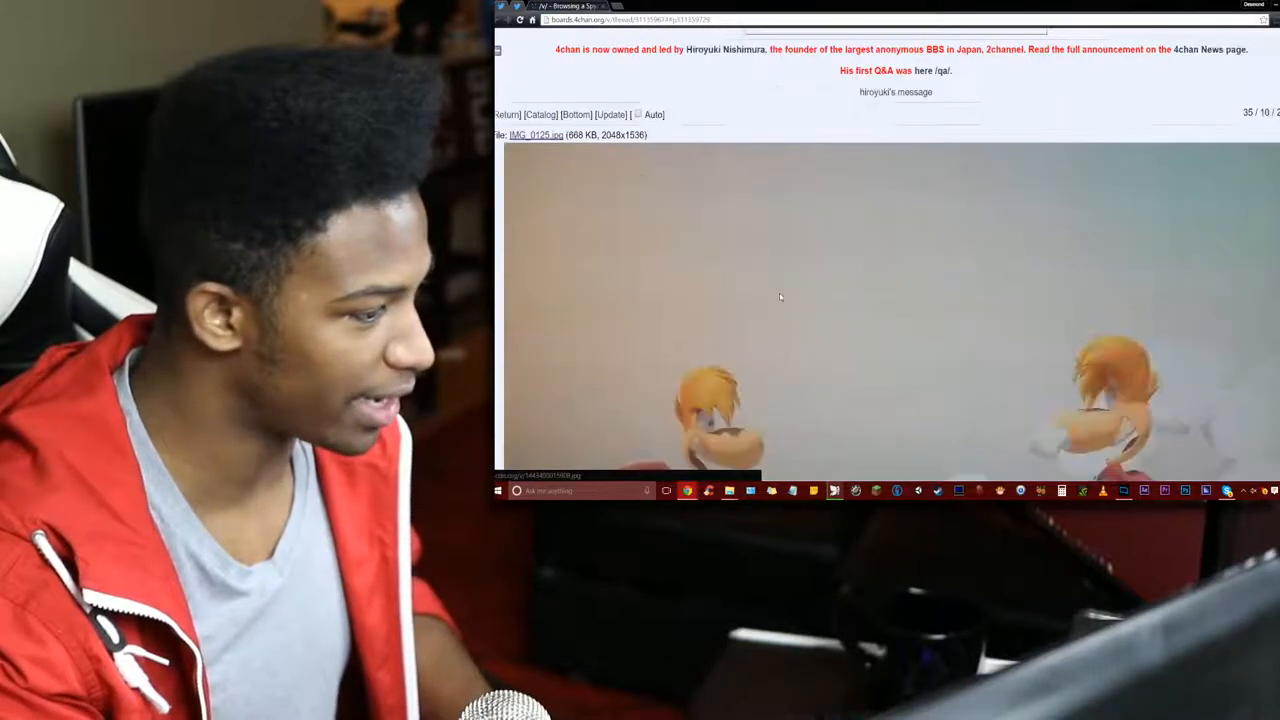
scroll("down", 3)
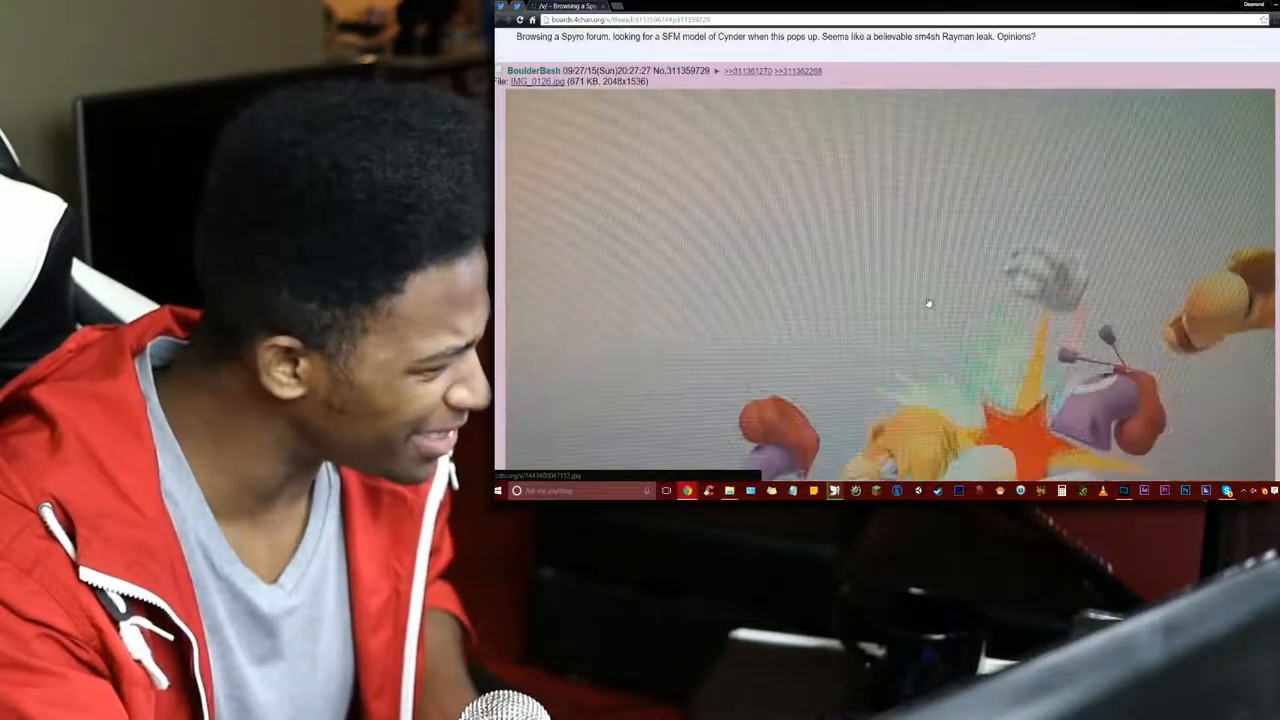
scroll("down", 3)
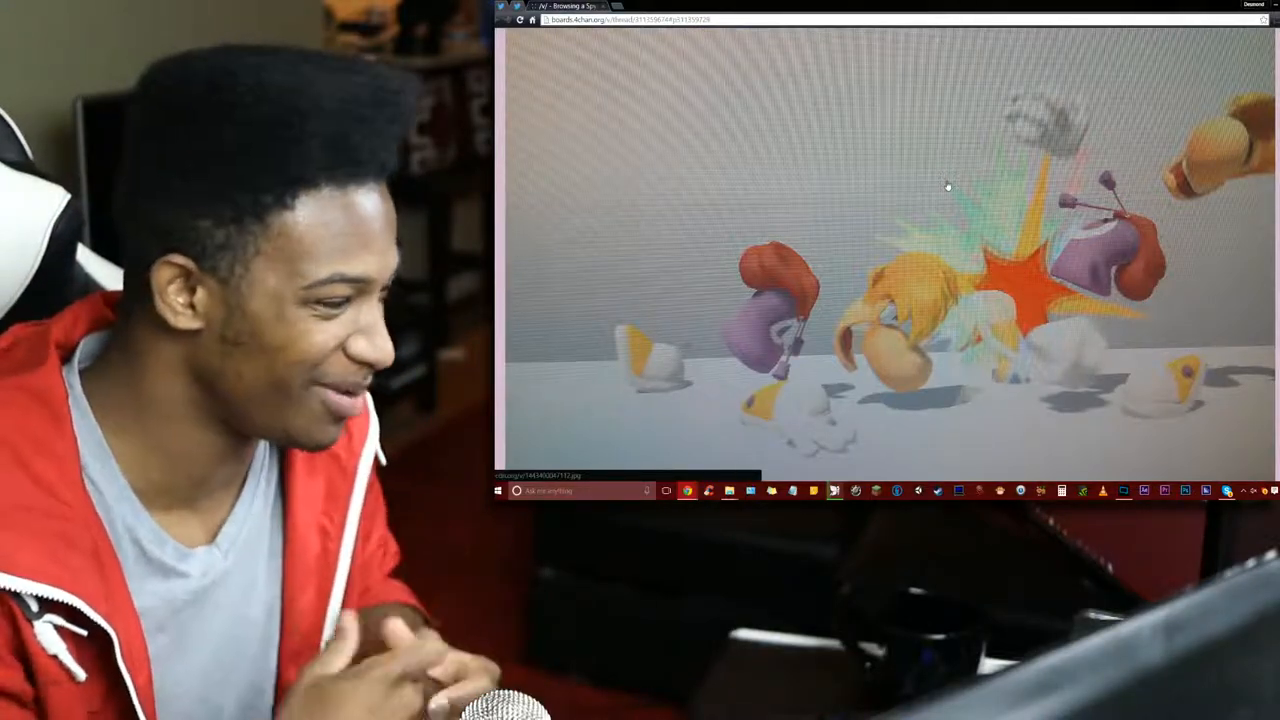
- Zoom the page in and expand IMG_0127.jpg from BoulderBash's 'got one more' reply
scroll("down", 3)
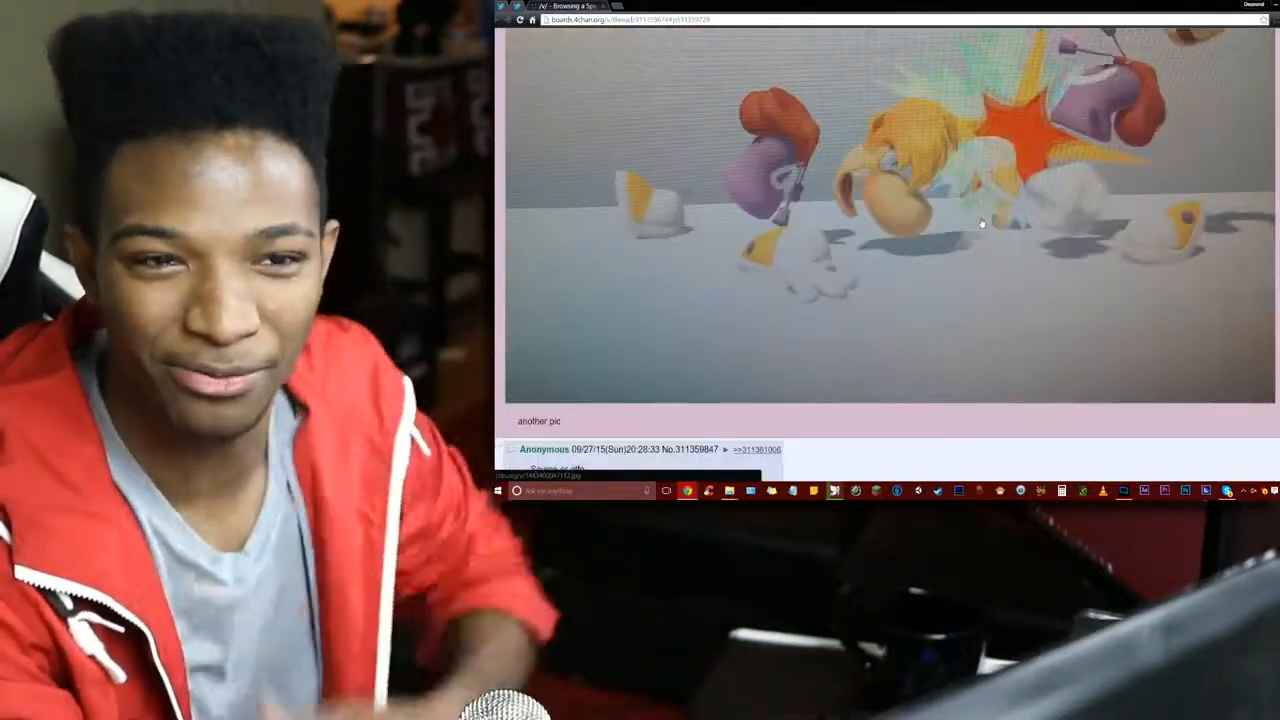
scroll("down", 3)
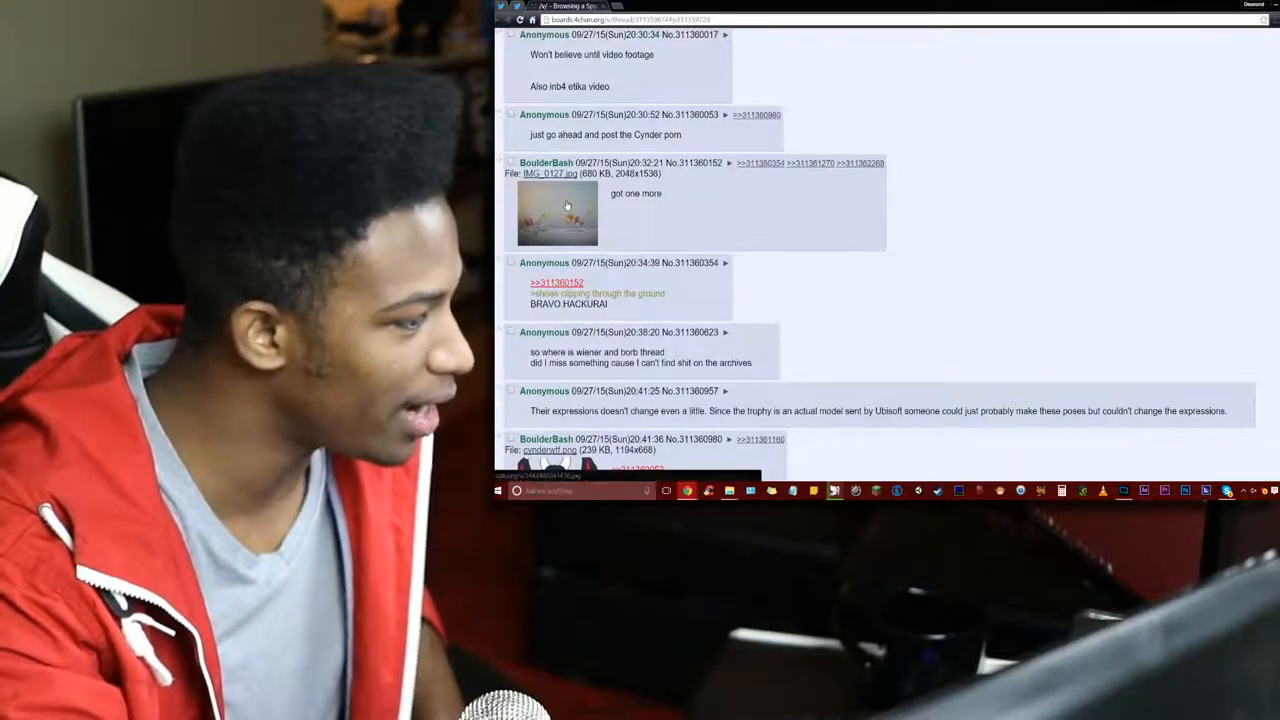
scroll("up", 3)
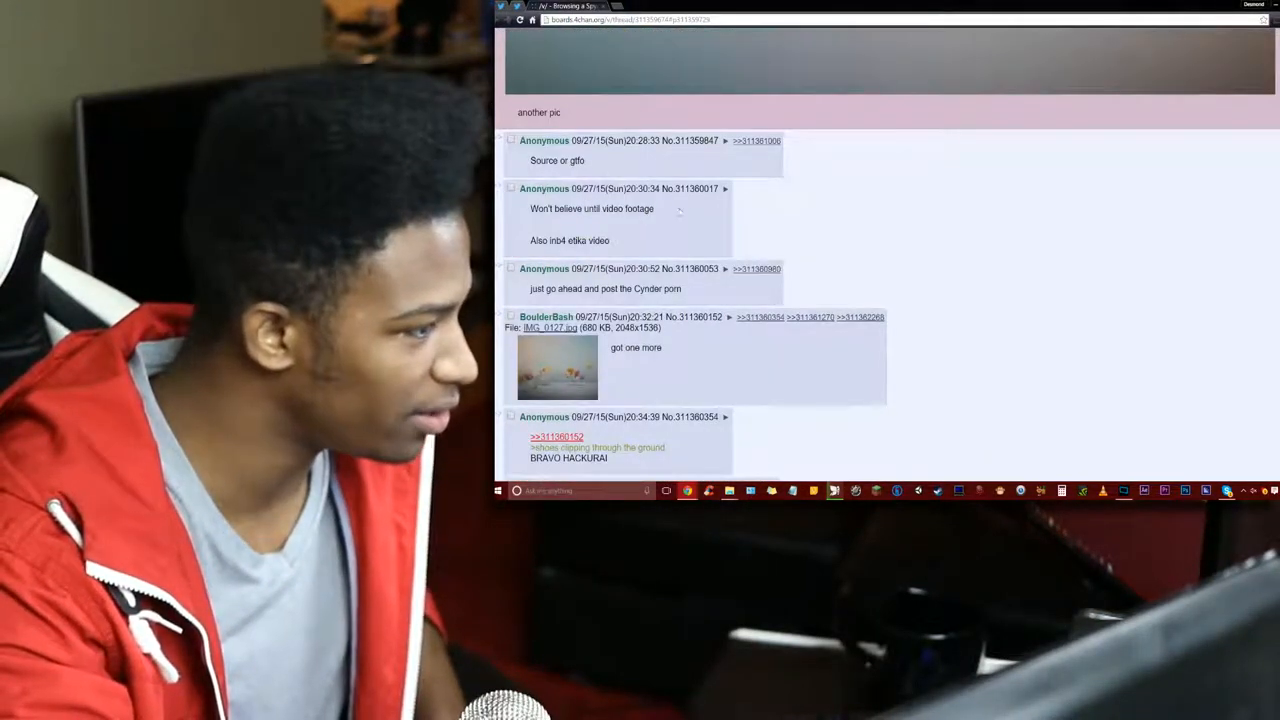
key("ctrl+plus")
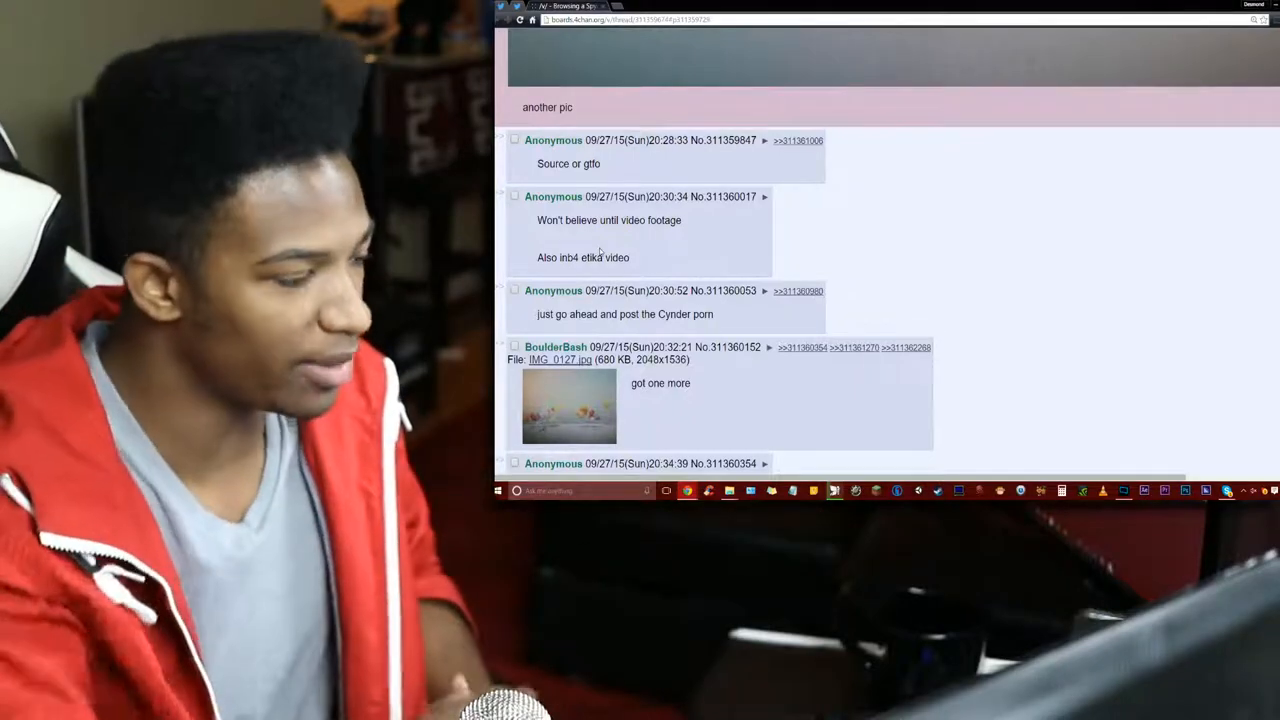
scroll("down", 3)
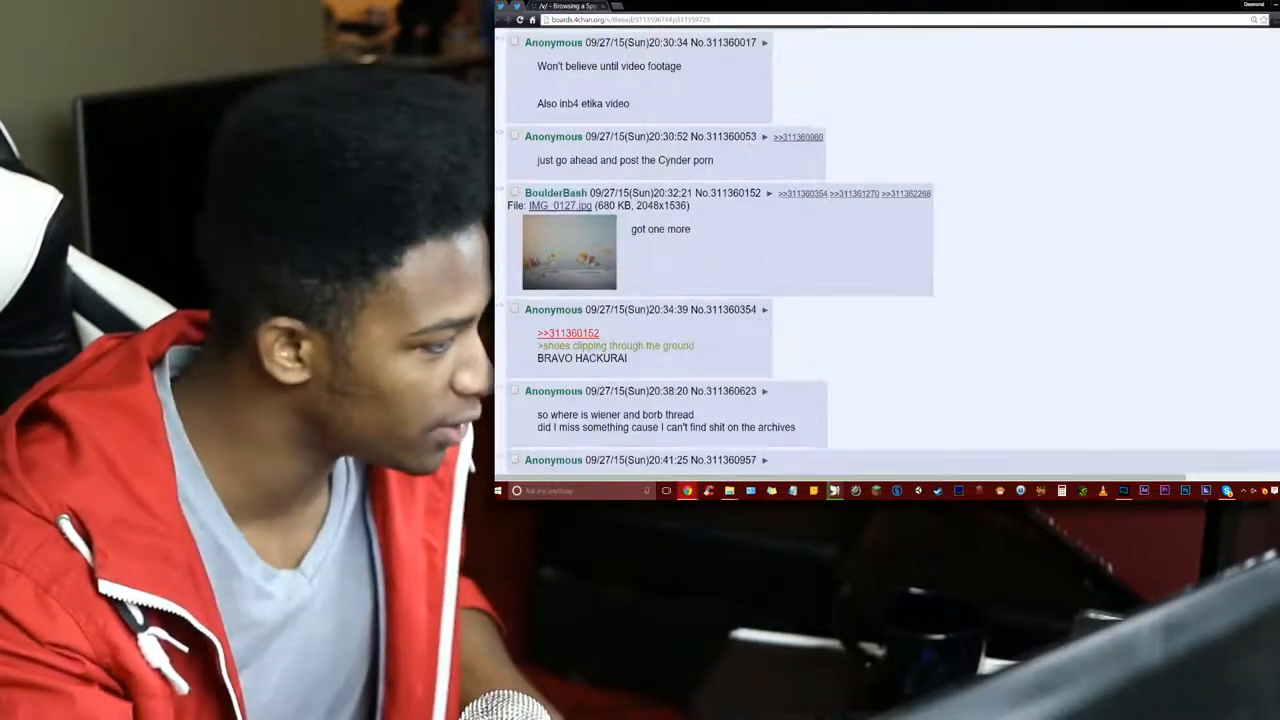
left_click(569, 252)
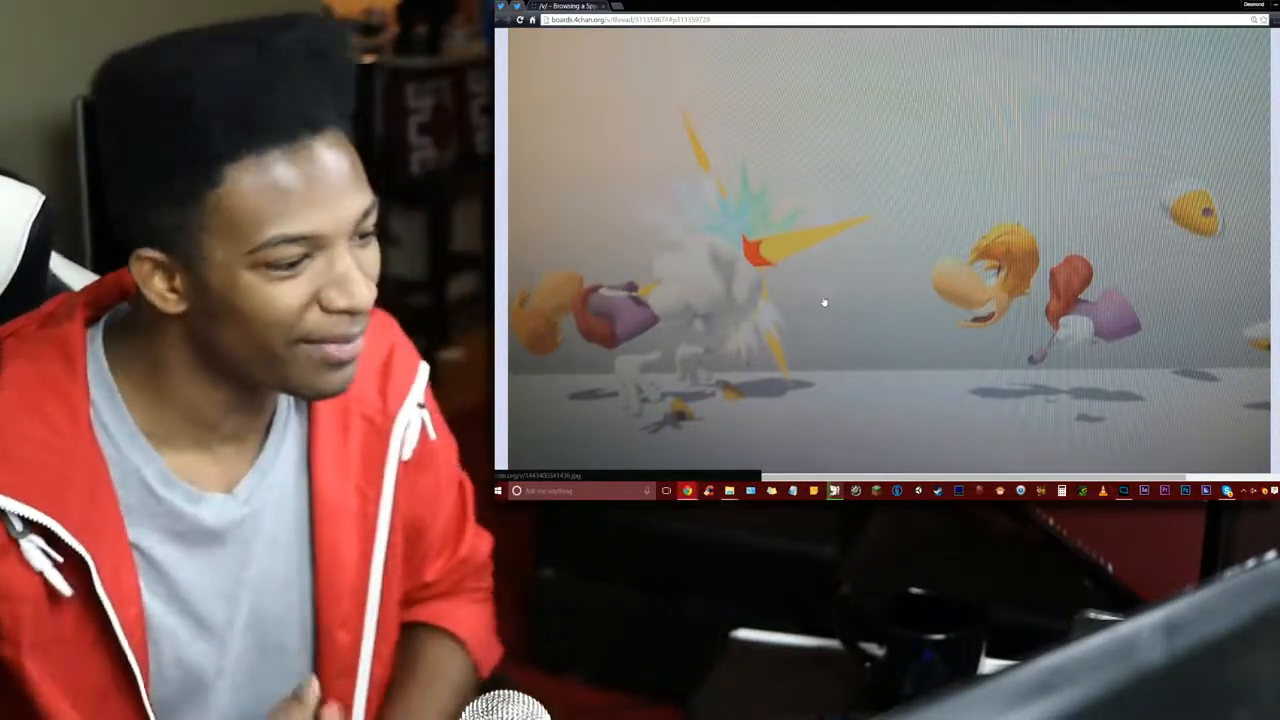
scroll("down", 3)
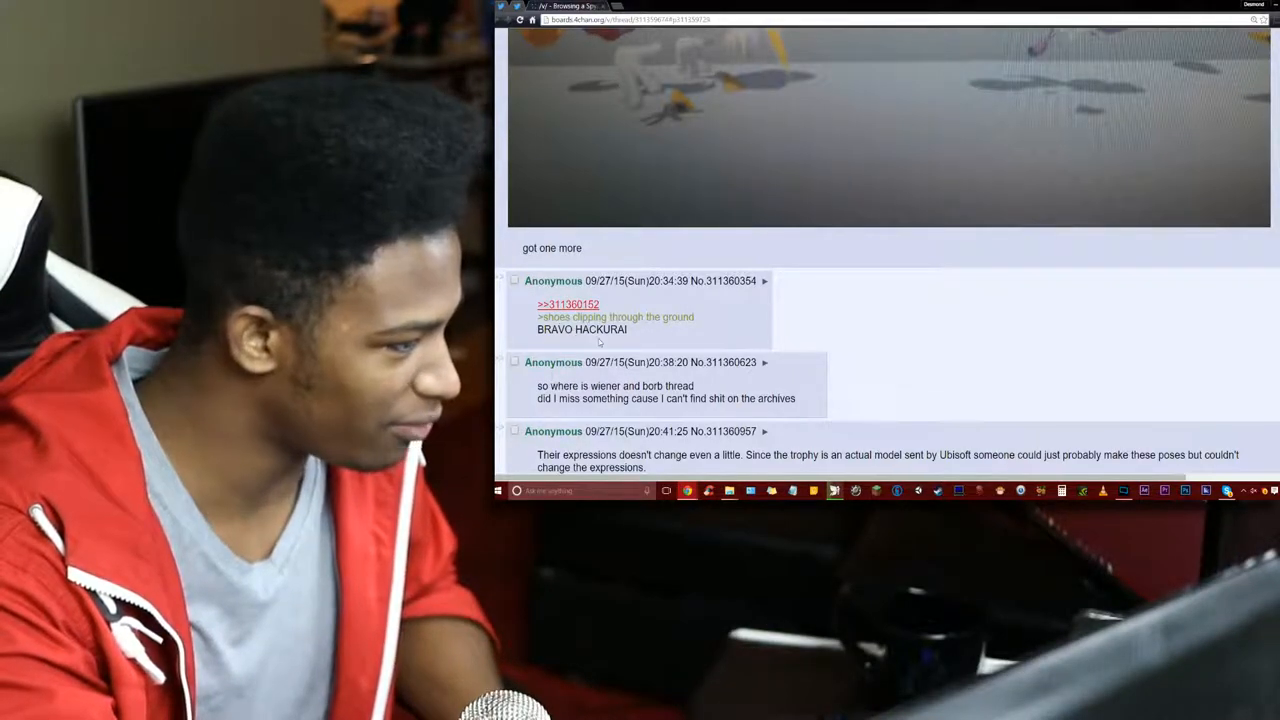
mouse_move(568, 304)
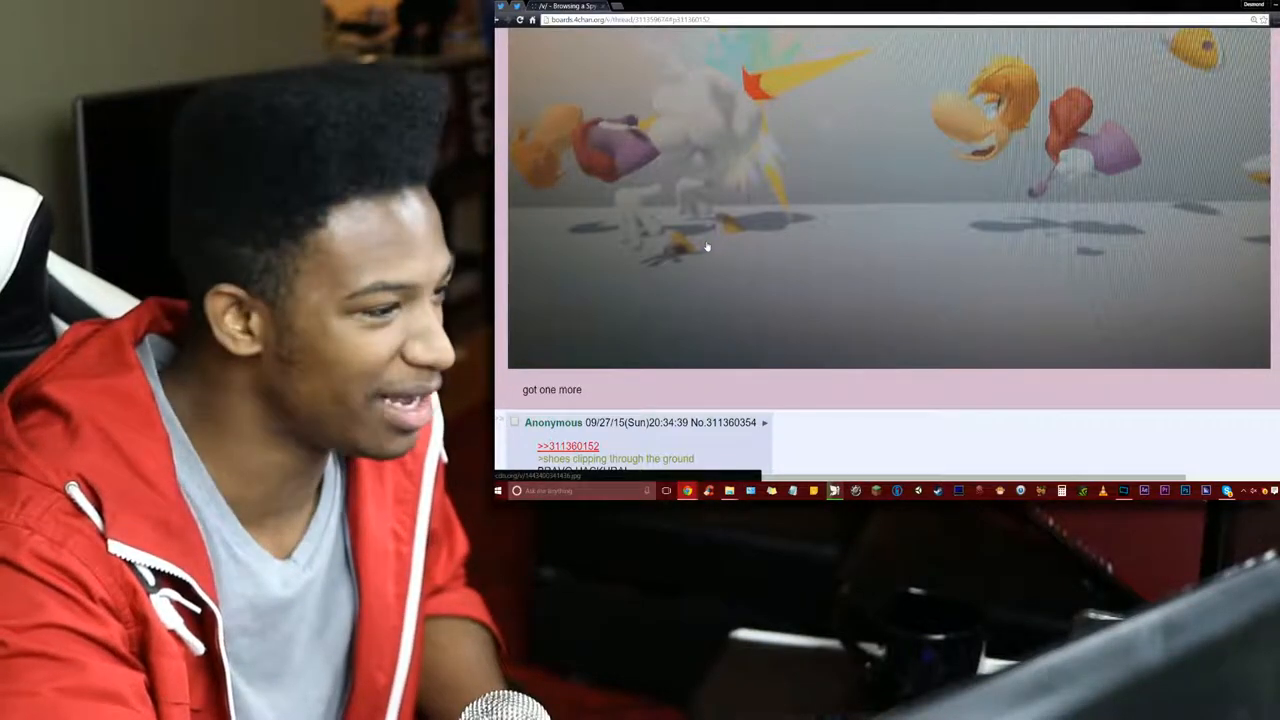
scroll("down", 3)
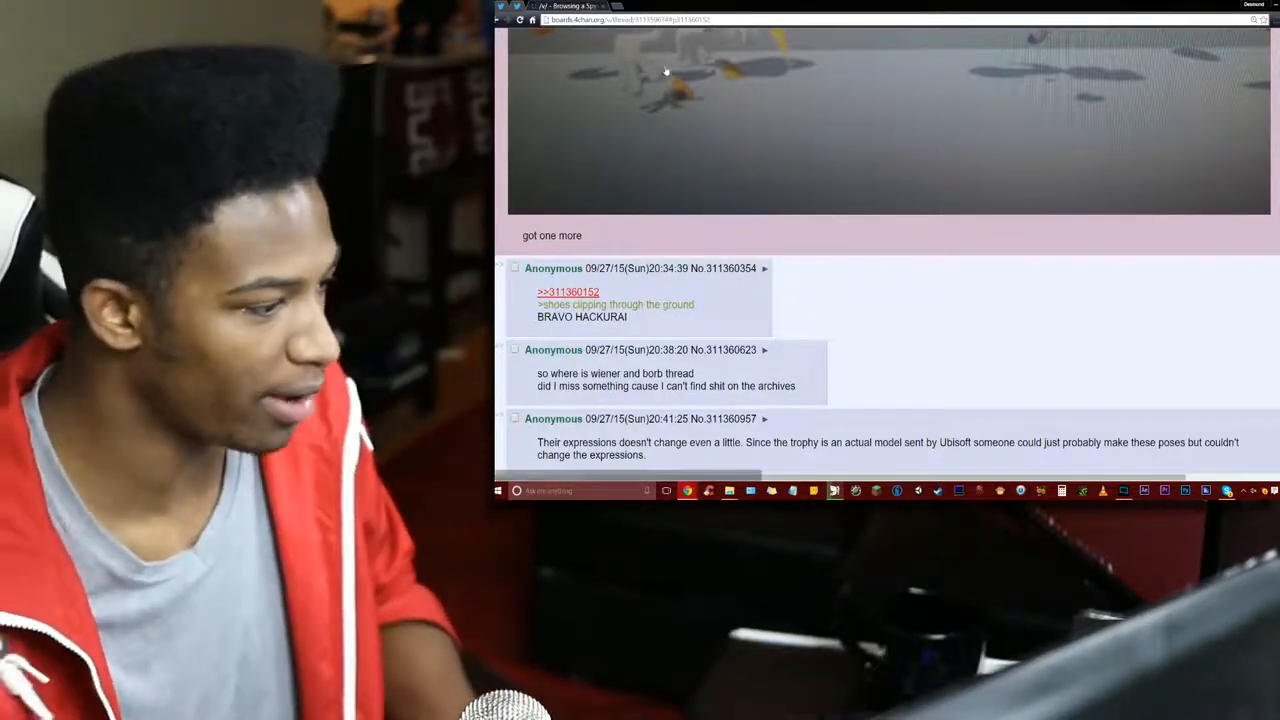
scroll("down", 3)
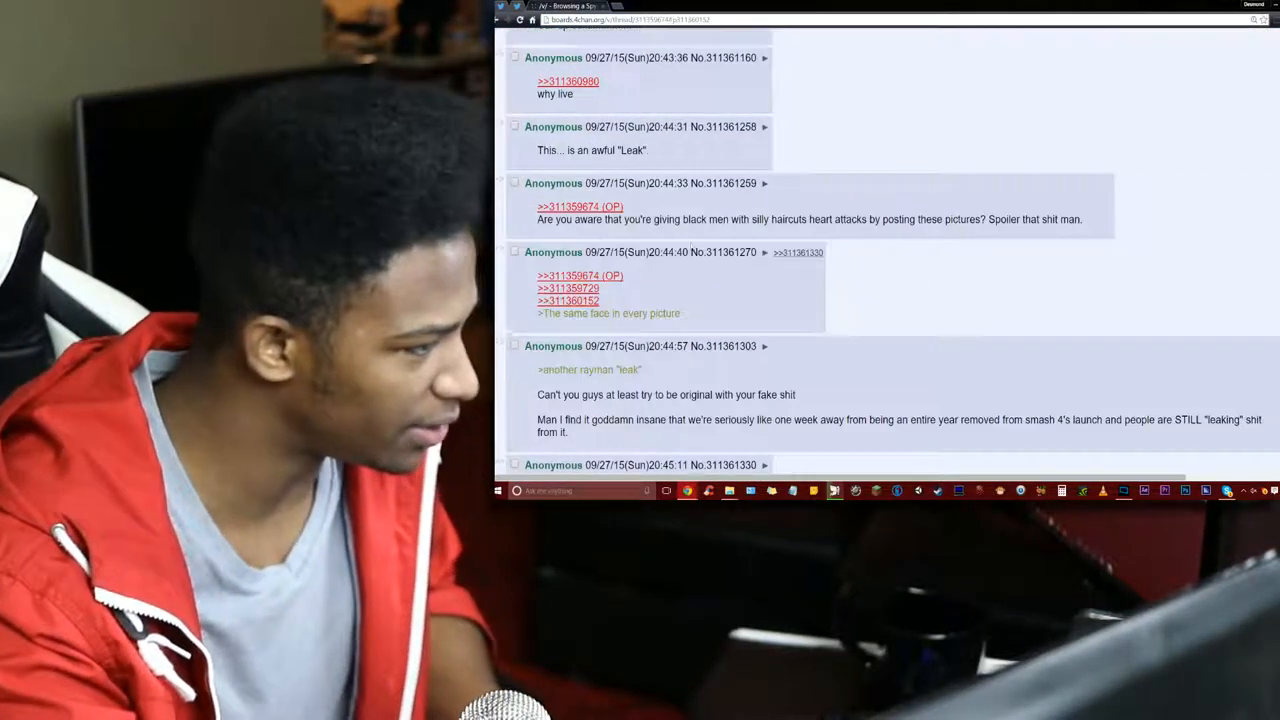
scroll("up", 3)
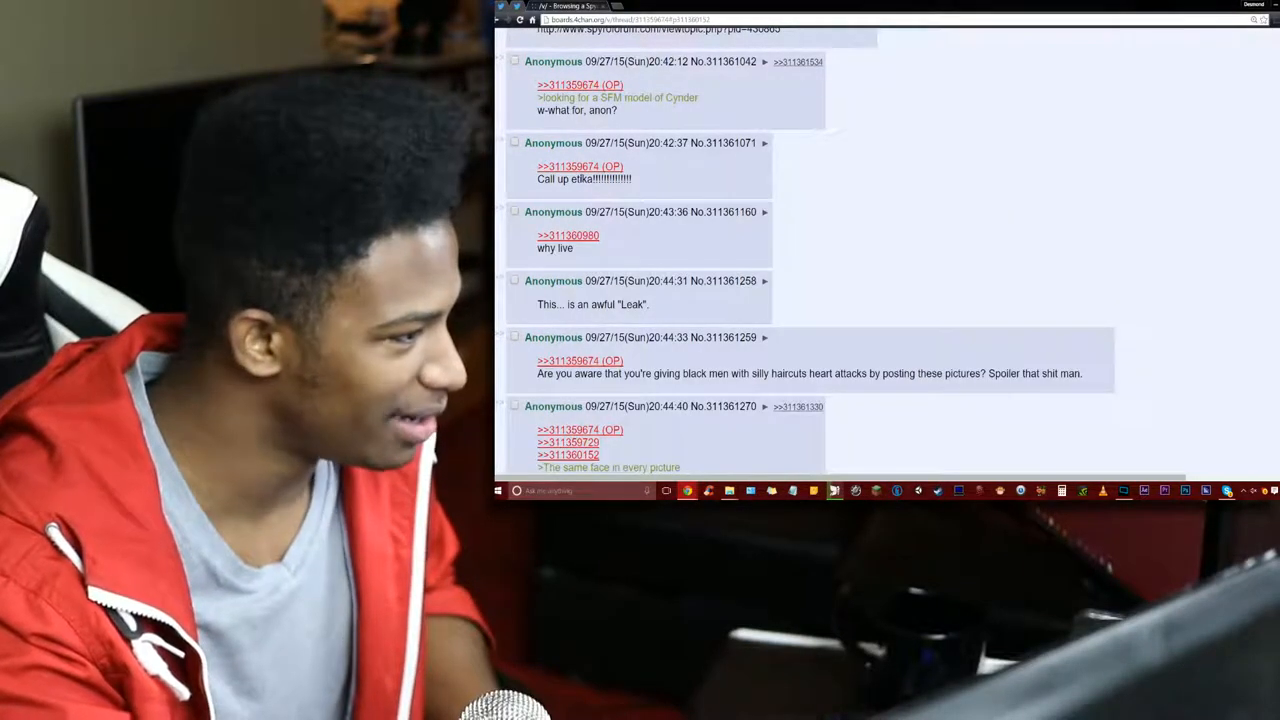
scroll("up", 3)
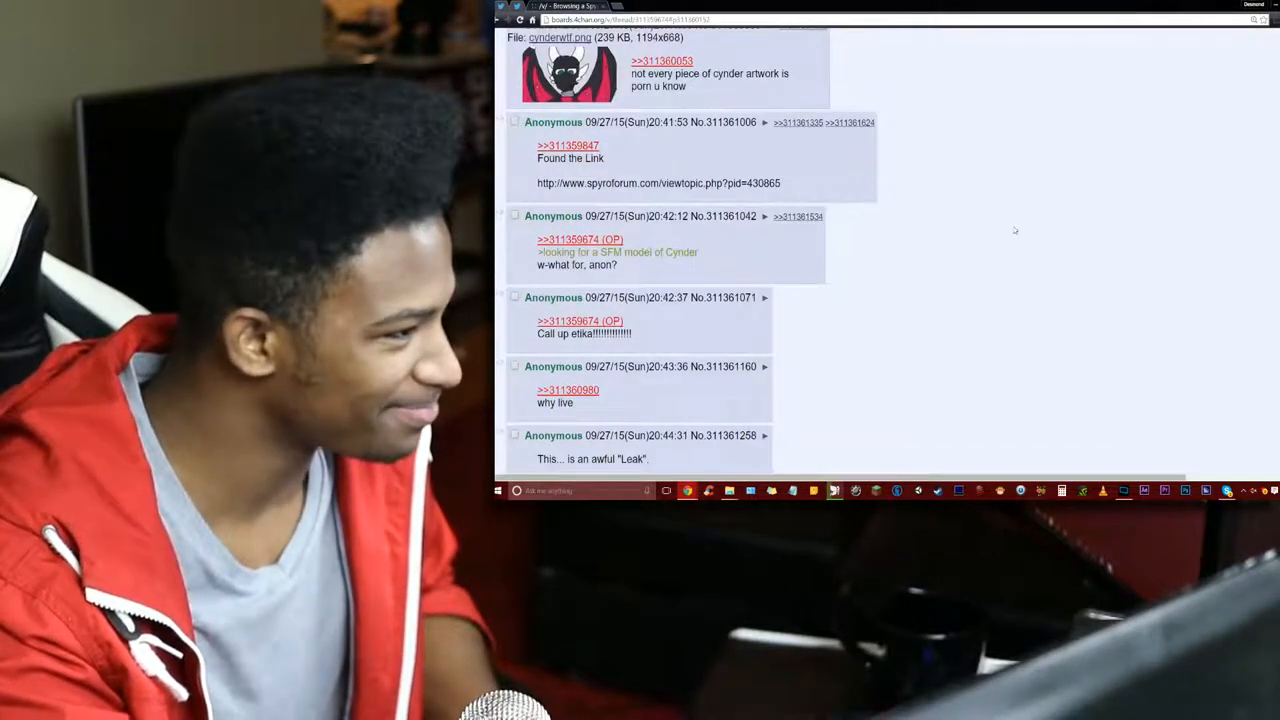
scroll("up", 3)
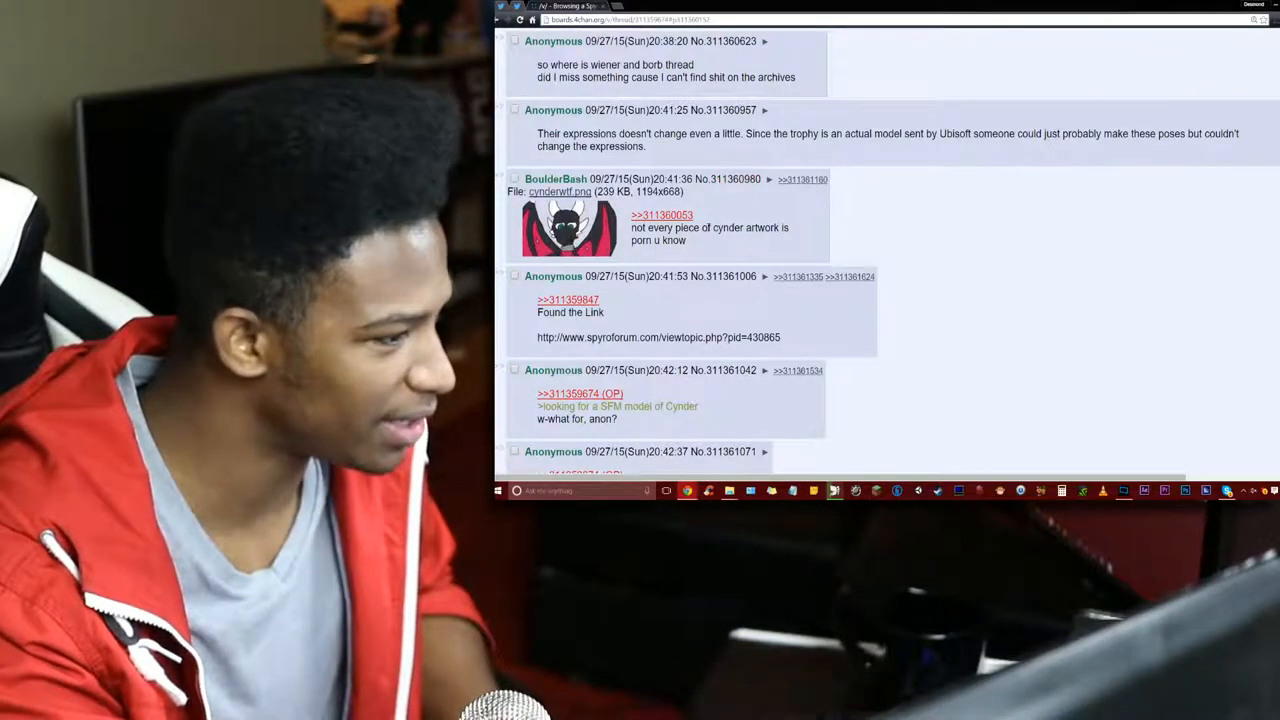
scroll("up", 3)
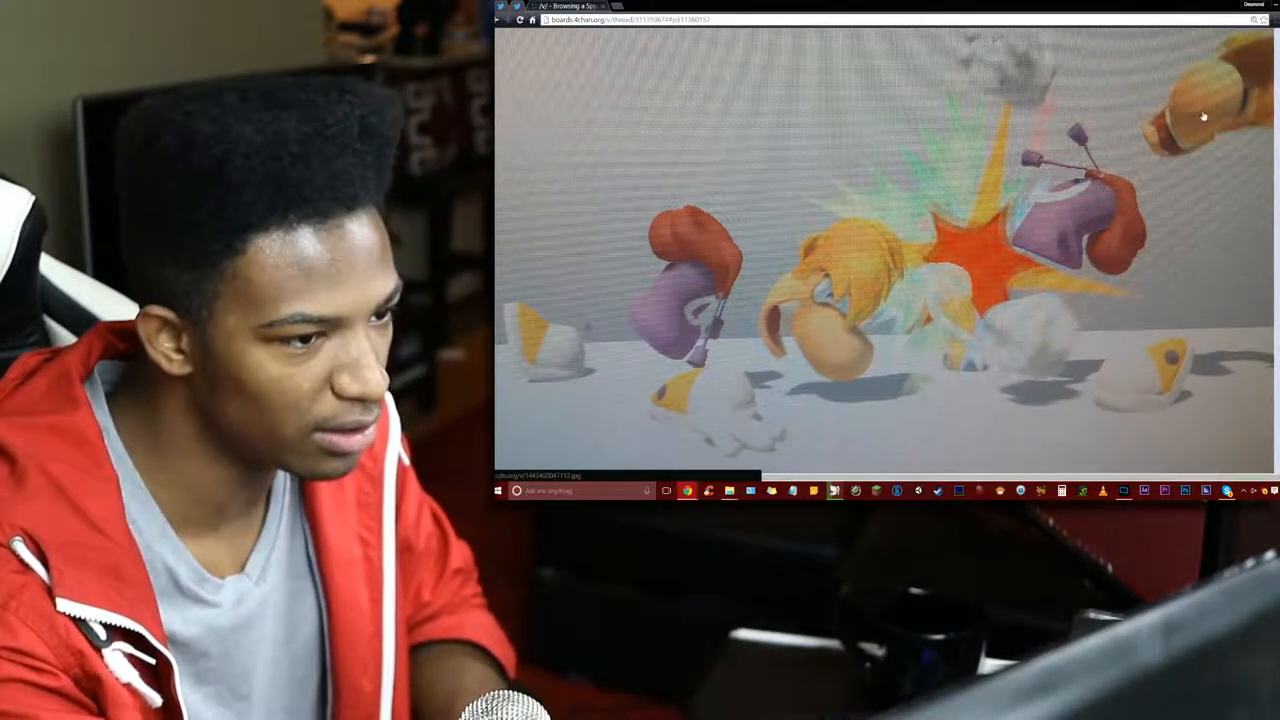
- Look over the opening Rayman image and return to the board announcement at the top
scroll("down", 3)
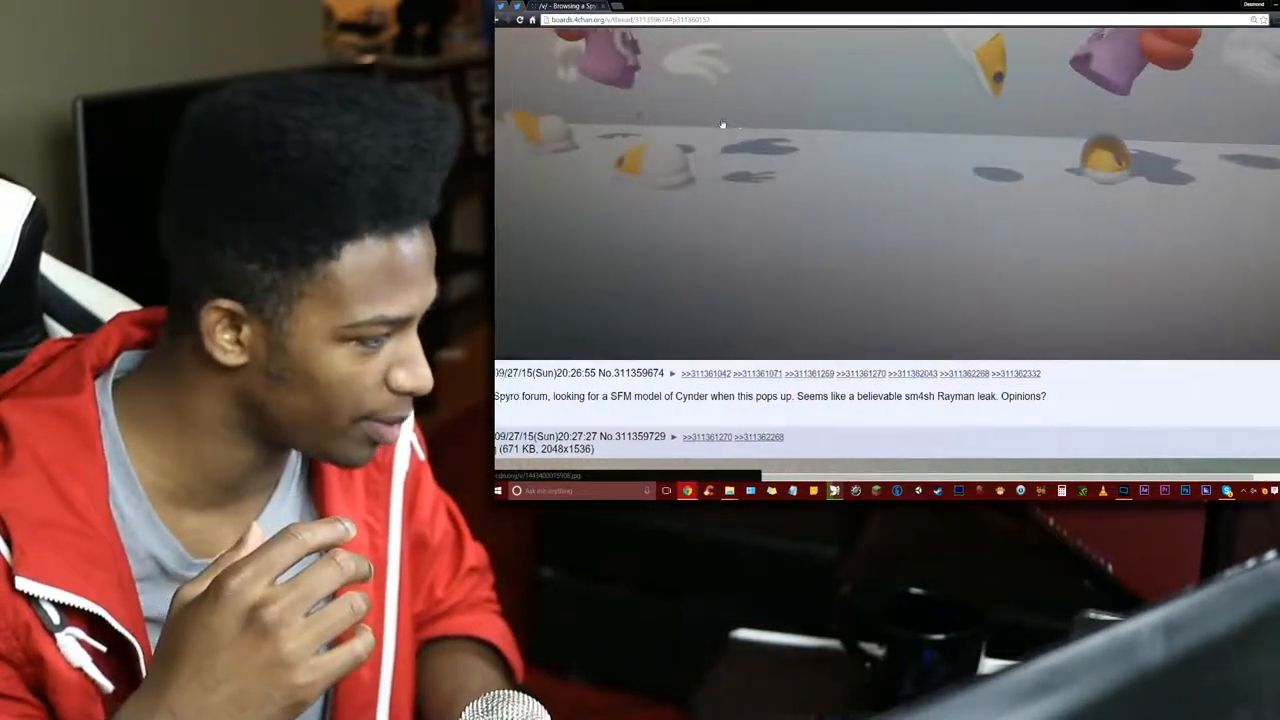
scroll("up", 3)
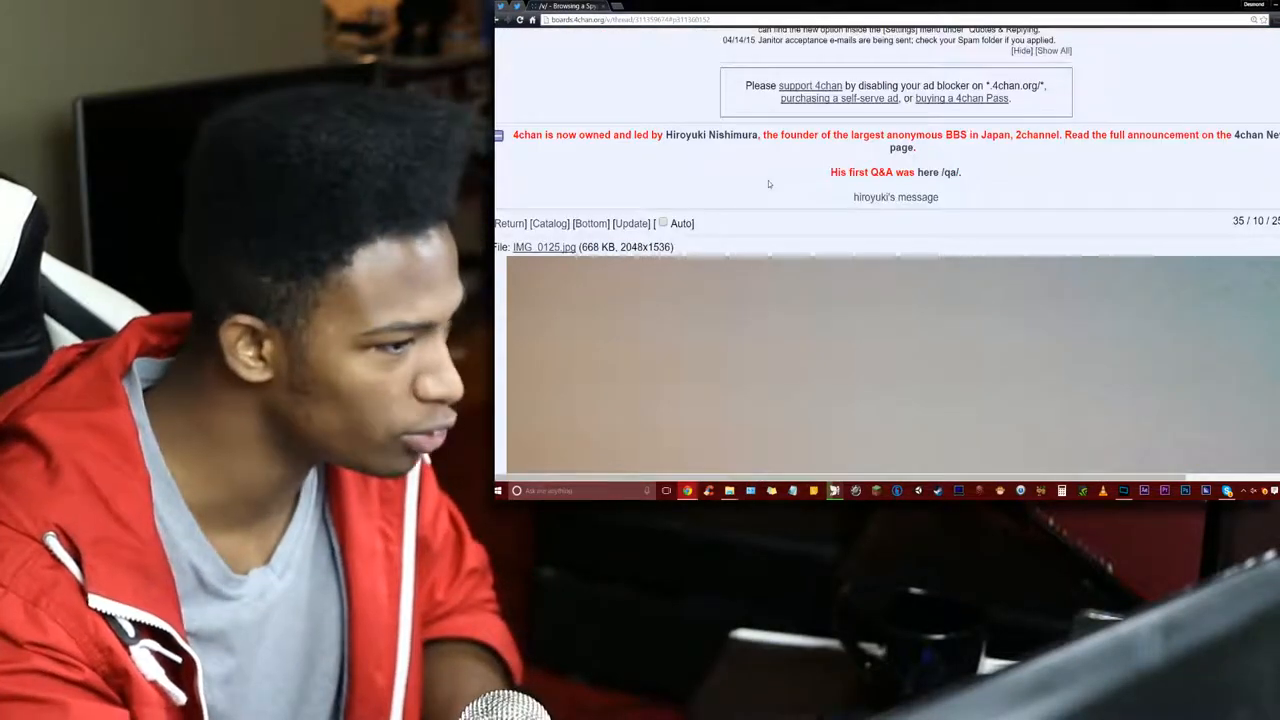
- Scroll past the OP image to replies calling the leak awful, 'literally sonic' and fake
scroll("down", 3)
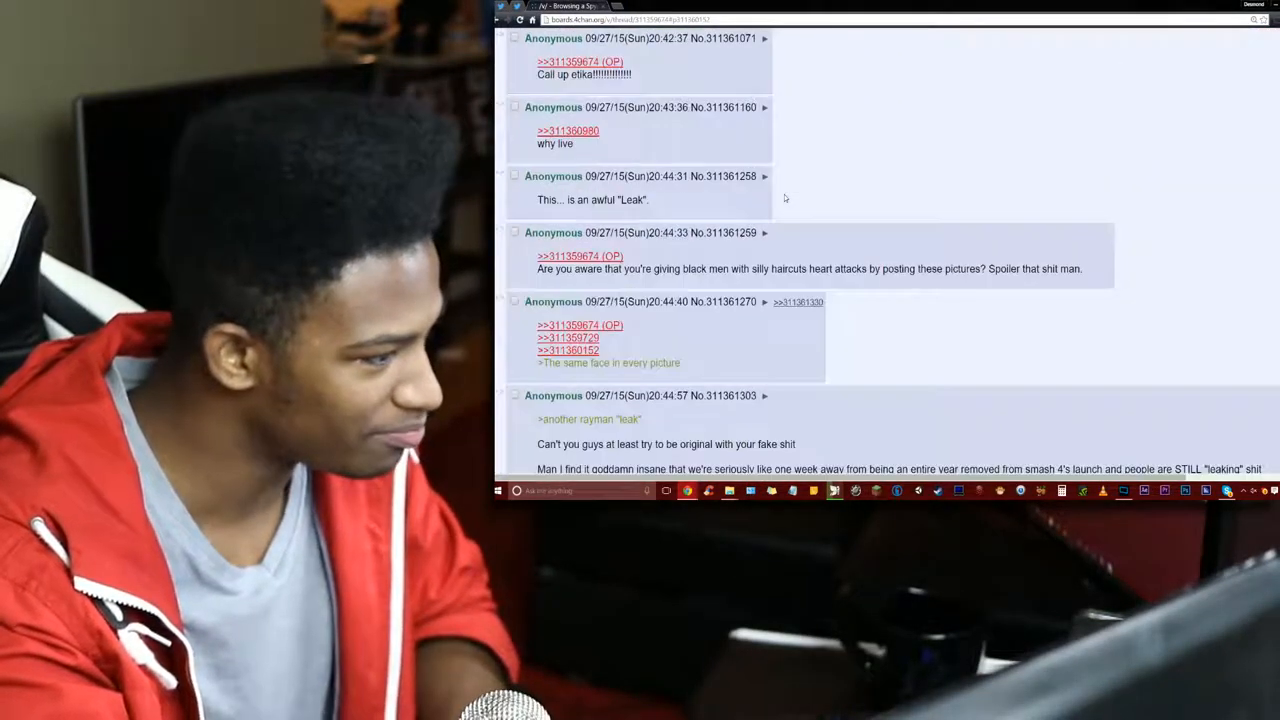
scroll("up", 3)
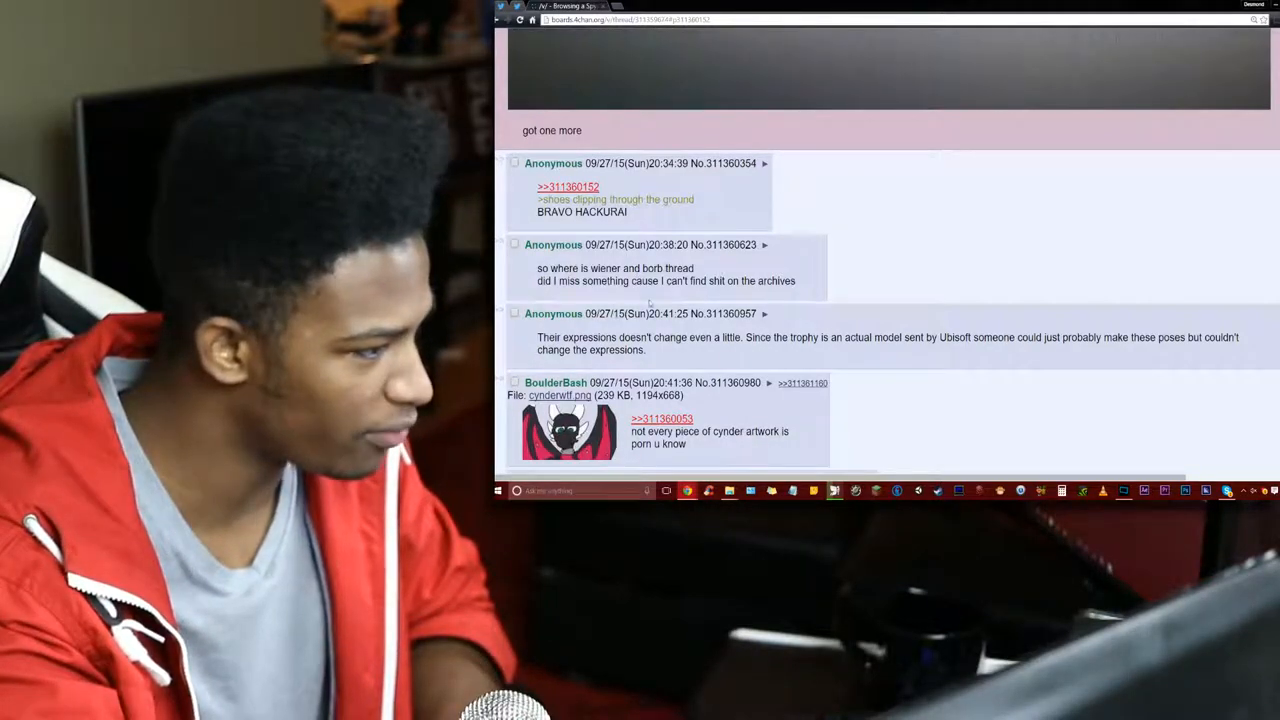
scroll("down", 3)
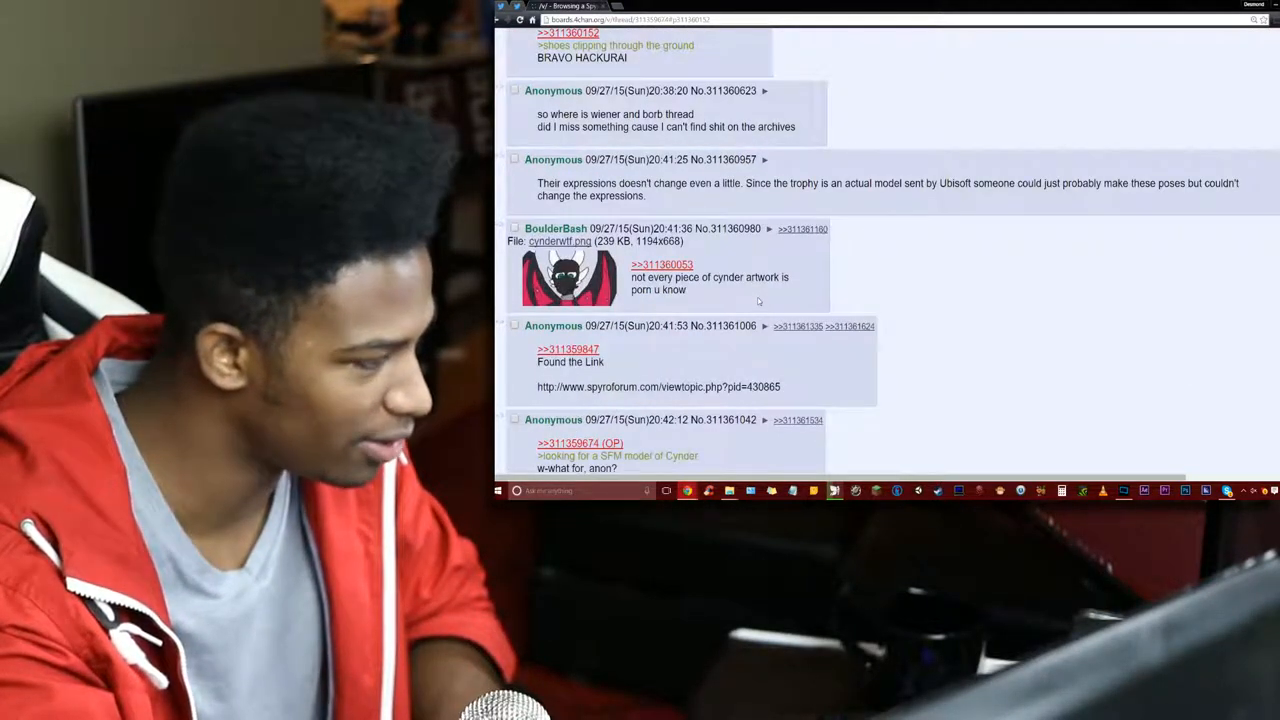
scroll("down", 3)
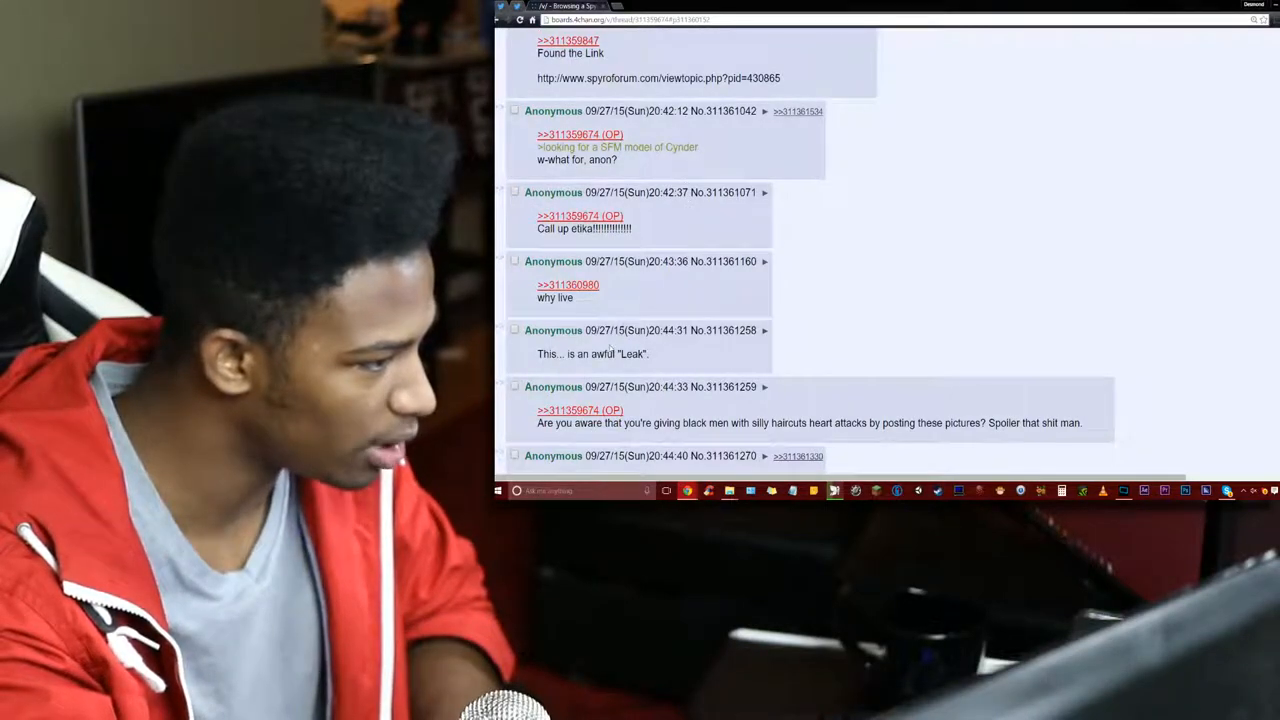
scroll("down", 3)
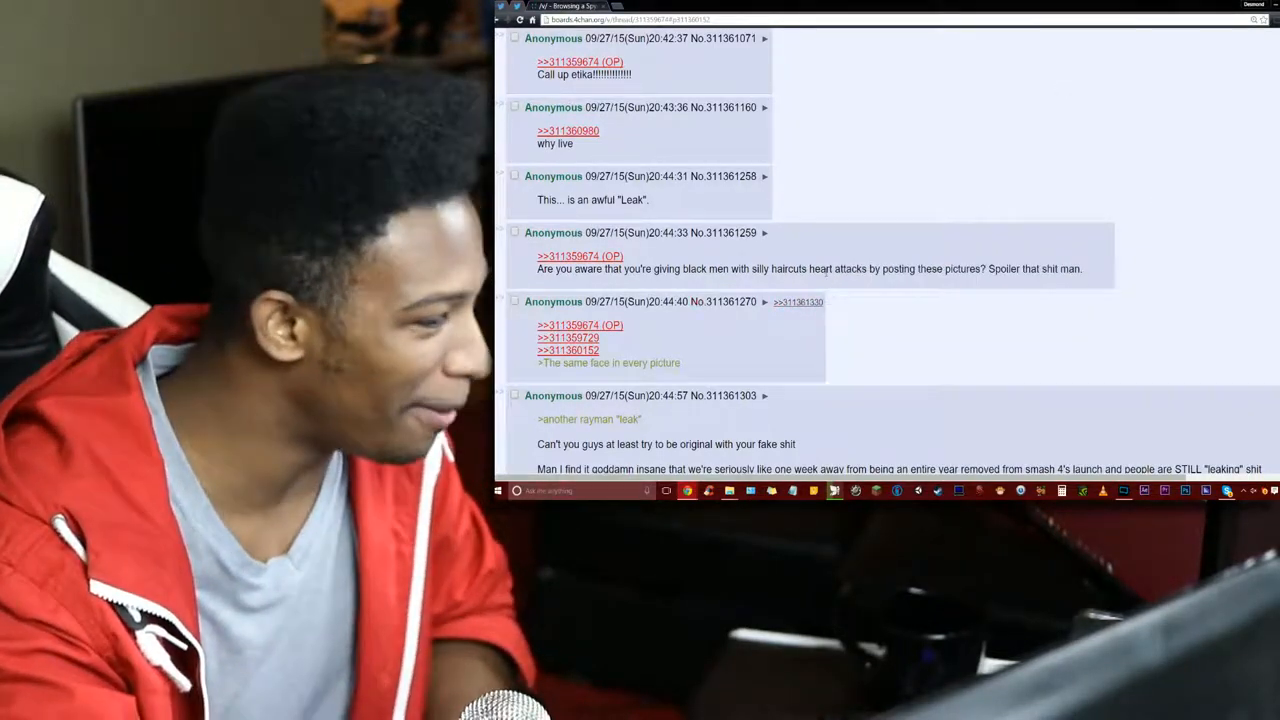
scroll("down", 3)
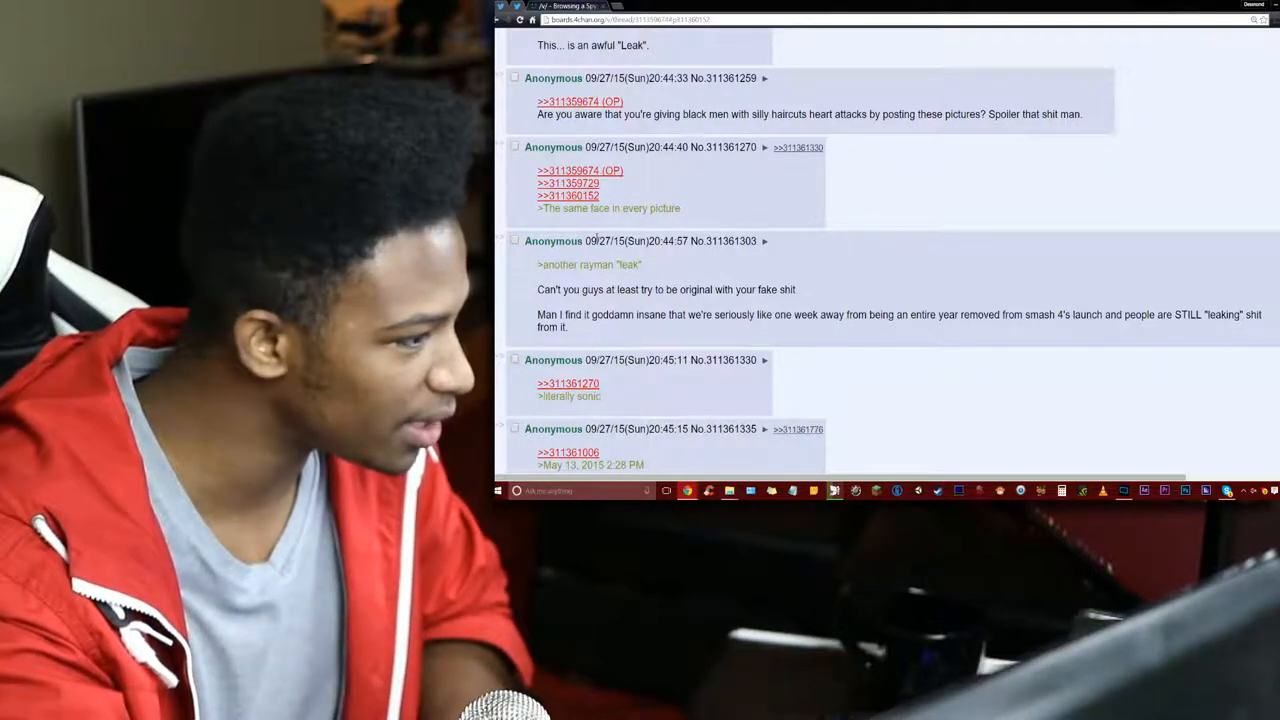
- Scroll to the 'More Fake Rayman leaks' reply with the Rayman trophy thumbnail
scroll("down", 3)
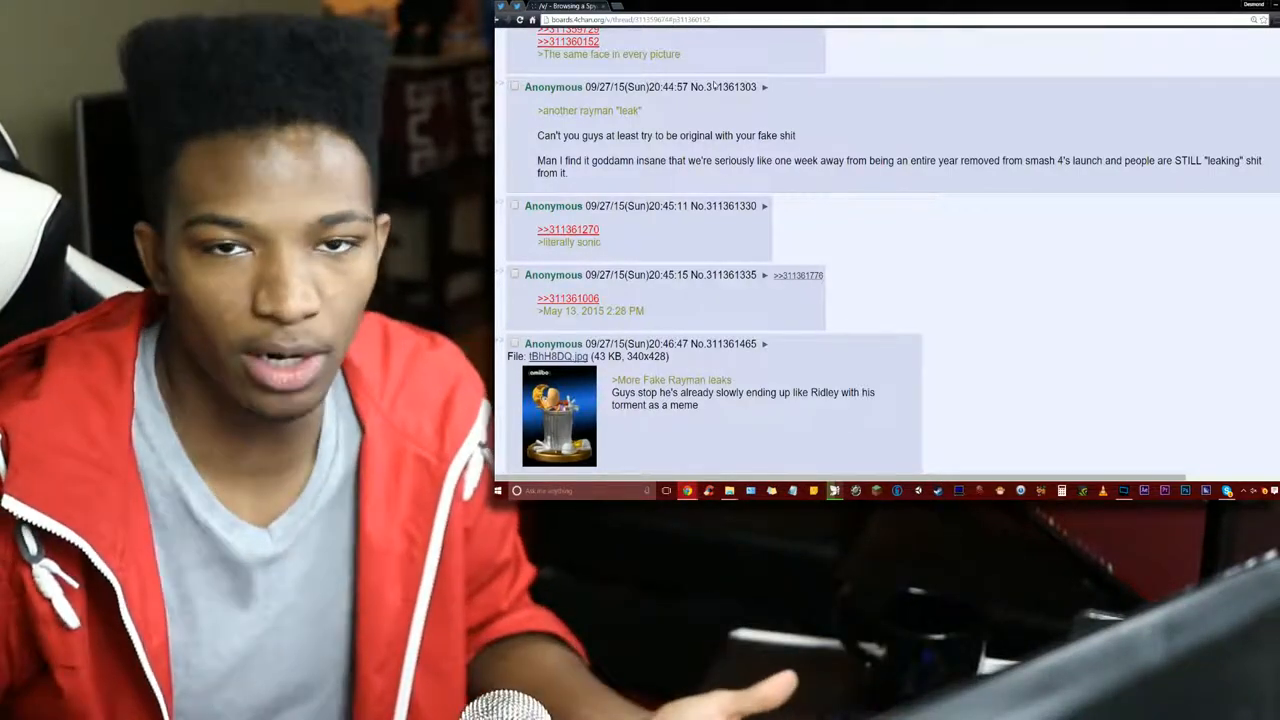
- Scroll to 'This proves it all people, fake.' for its >>311361006 quote link
scroll("up", 3)
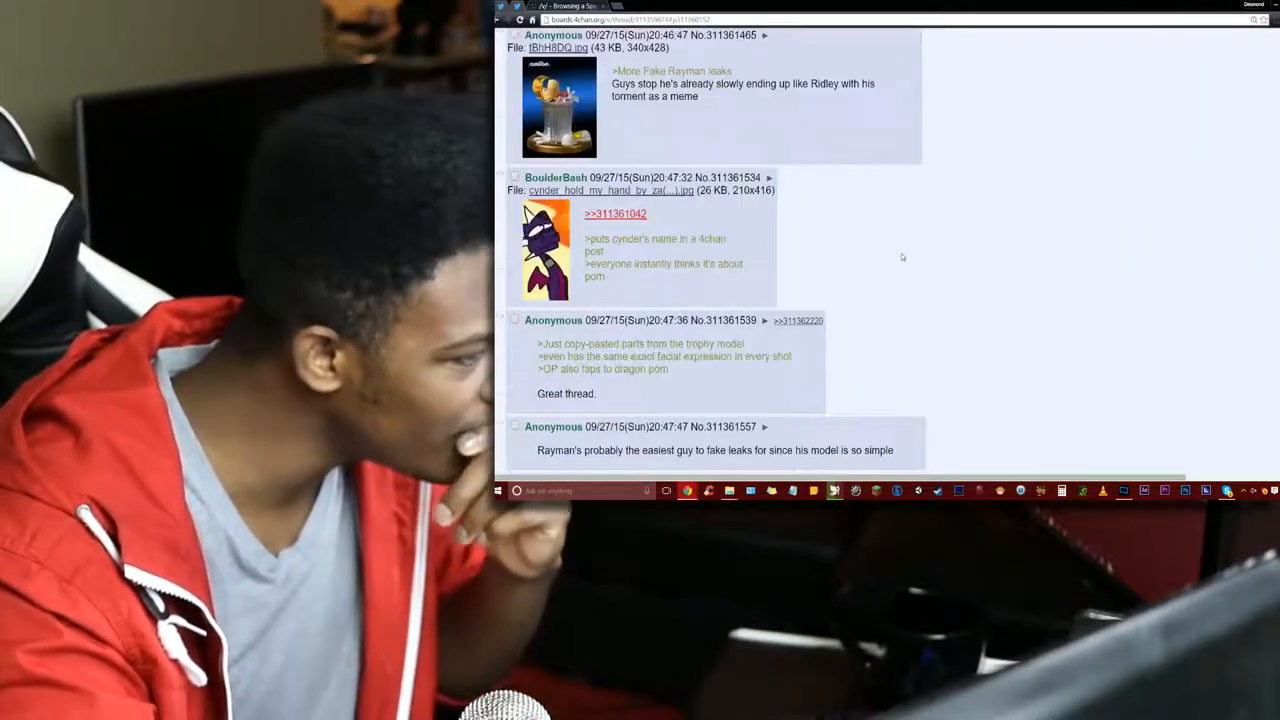
scroll("down", 3)
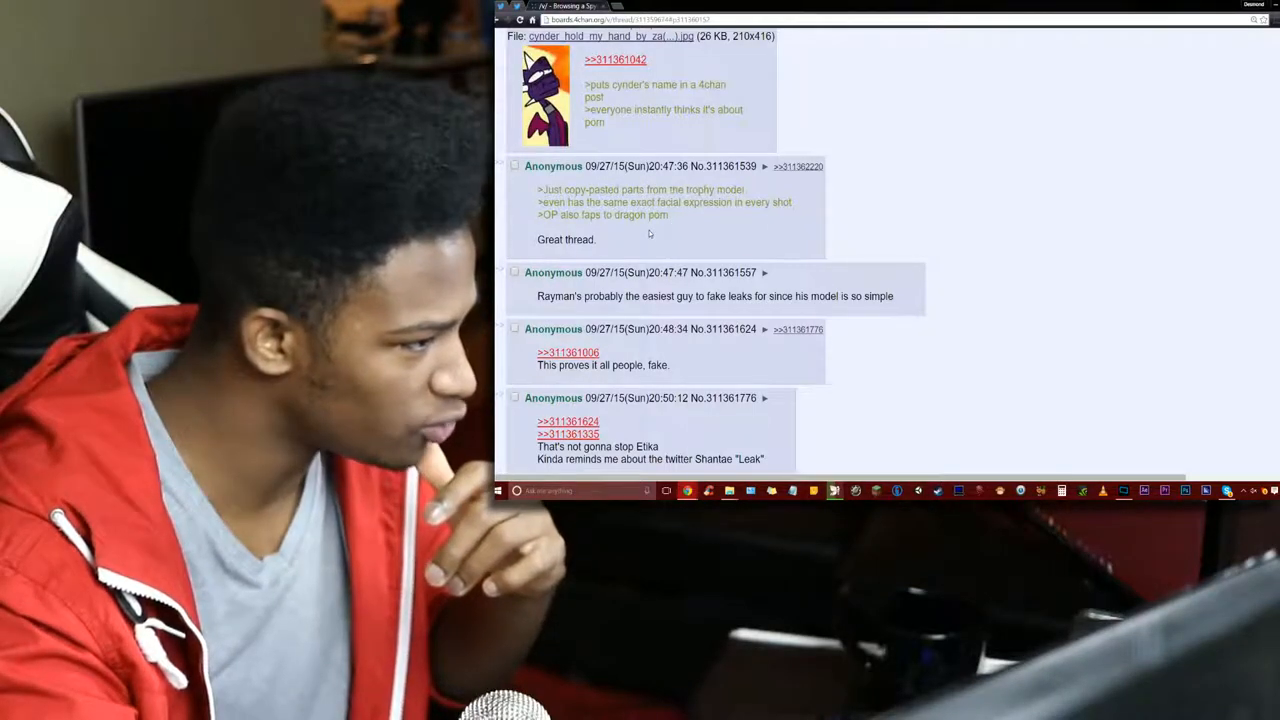
scroll("down", 3)
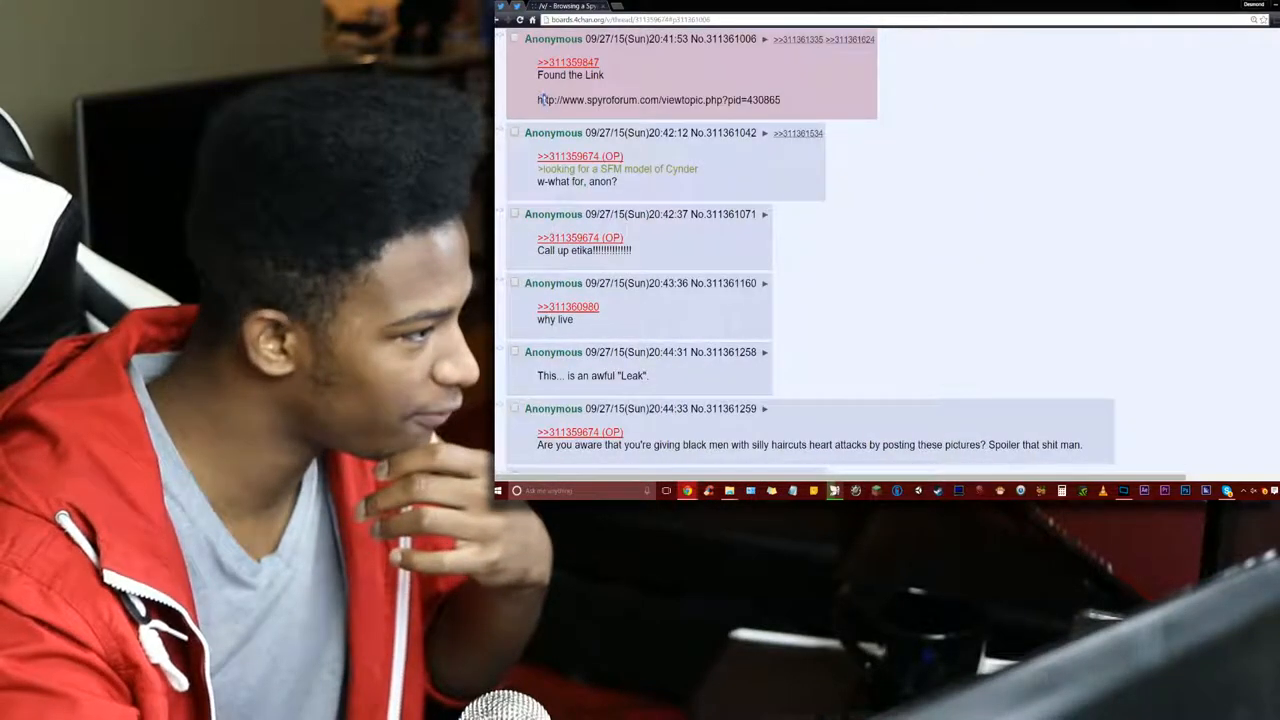
- Scroll to the final 'Bring on the Rayman leaks!' reply at the thread's end
right_click(657, 100)
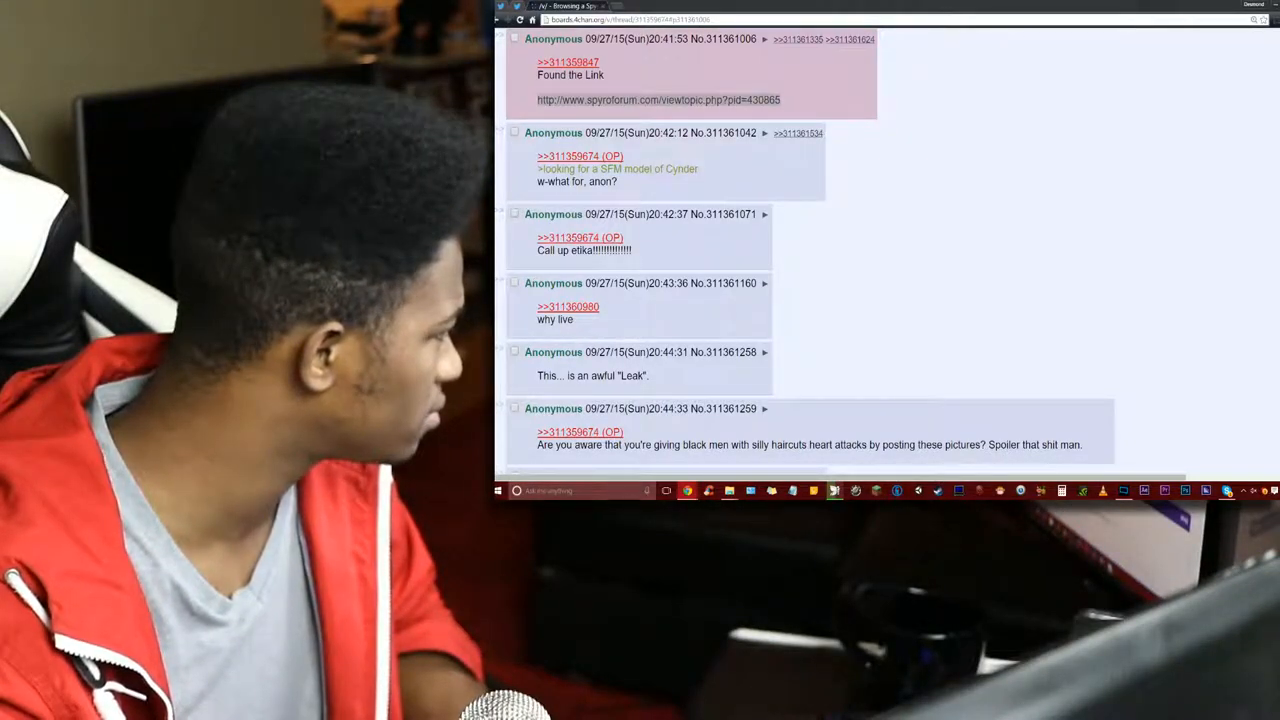
left_click(661, 99)
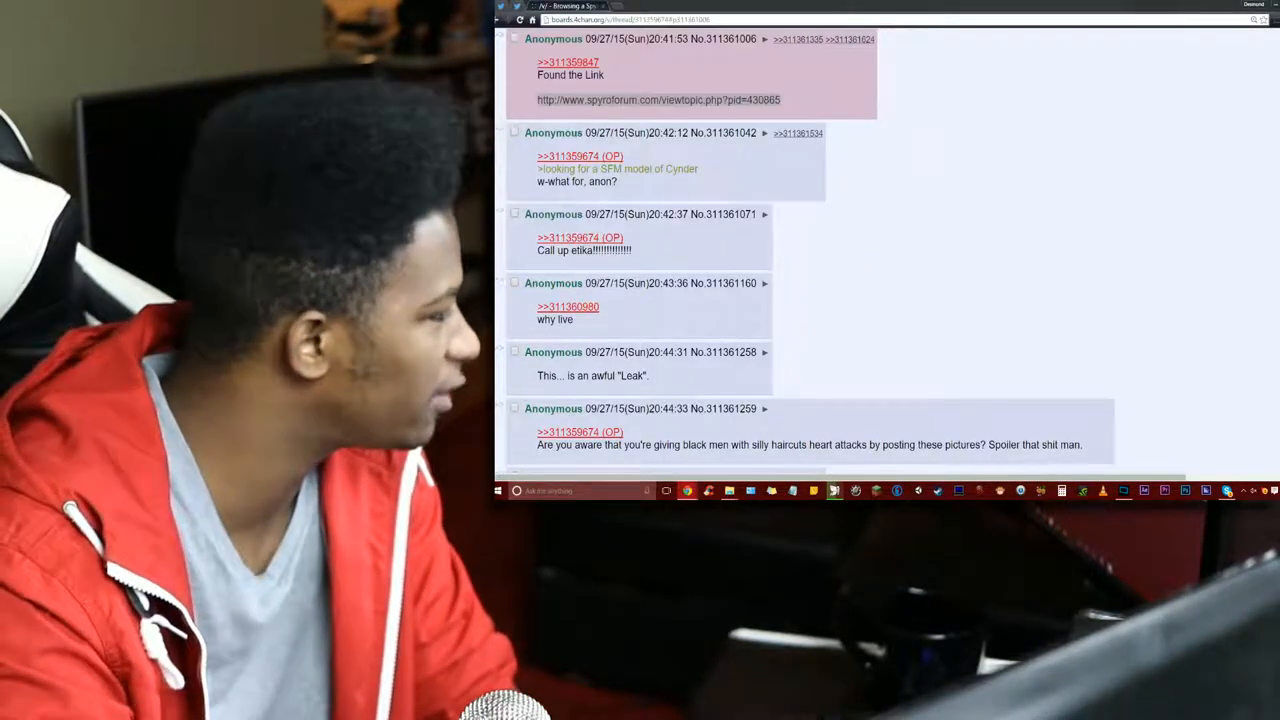
scroll("down", 3)
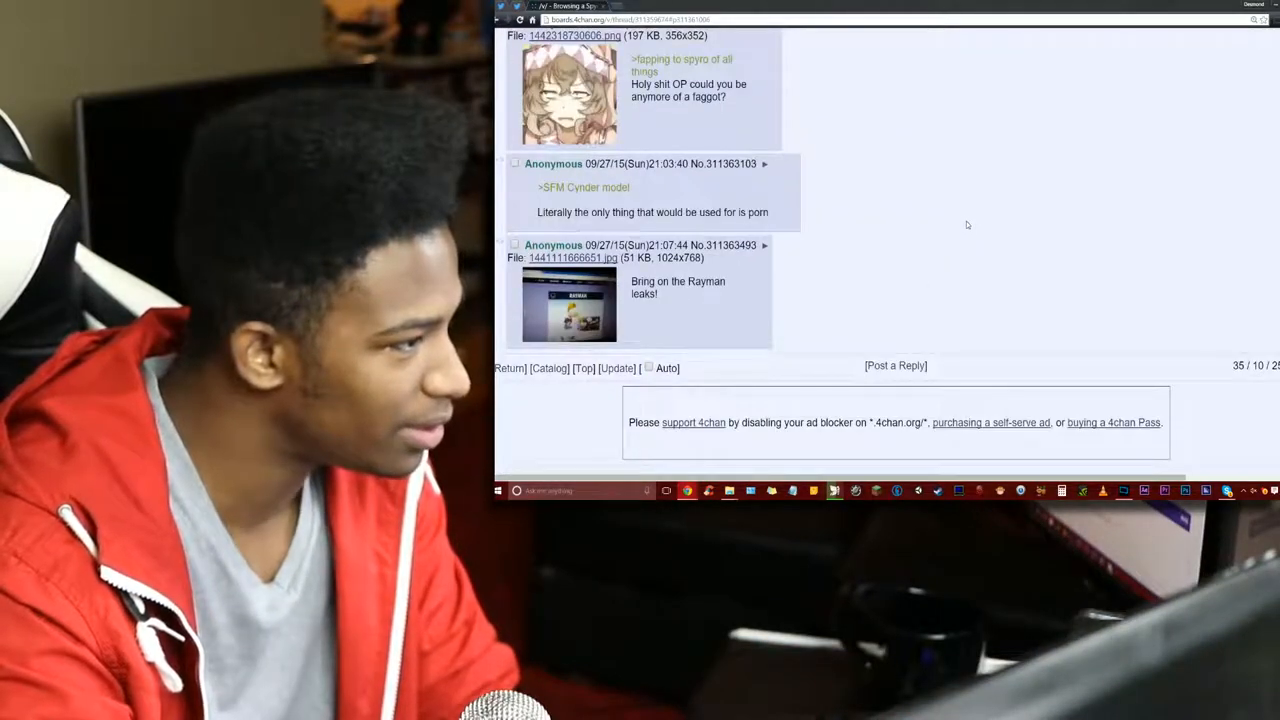
- Return to BoulderBash's opening post with its enlarged Rayman image and Spyro forum caption
left_click(569, 305)
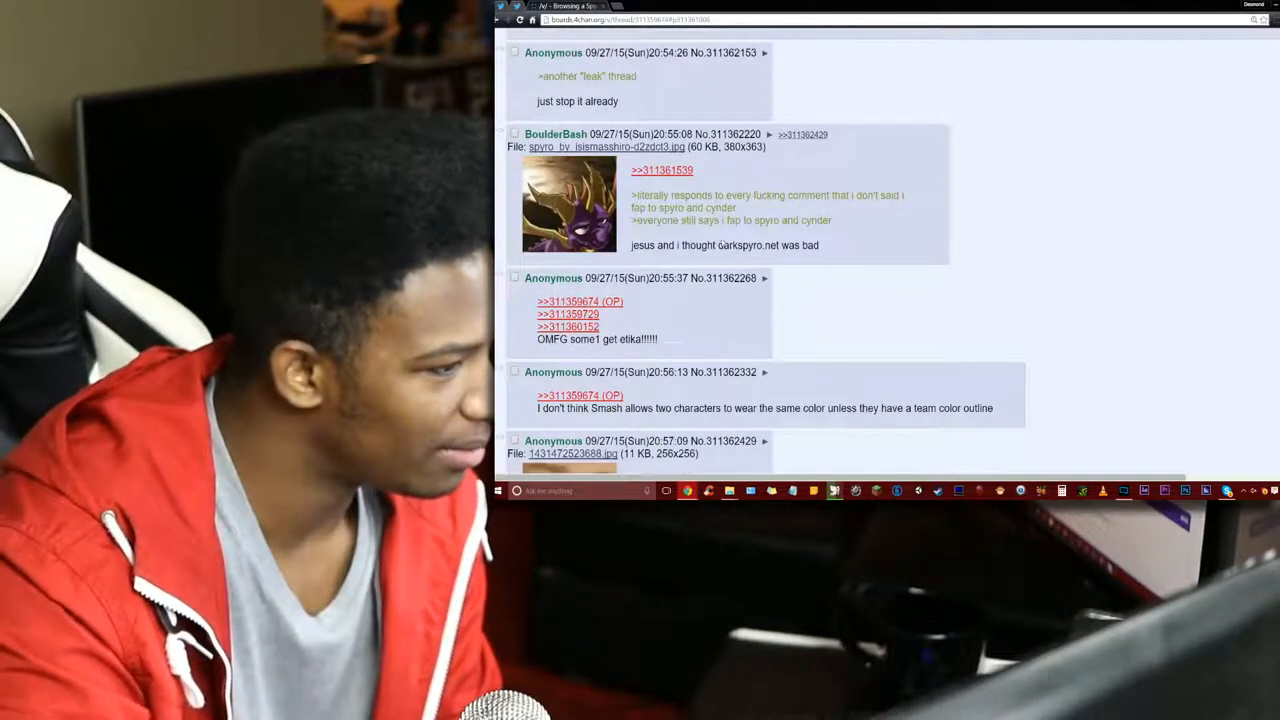
scroll("up", 3)
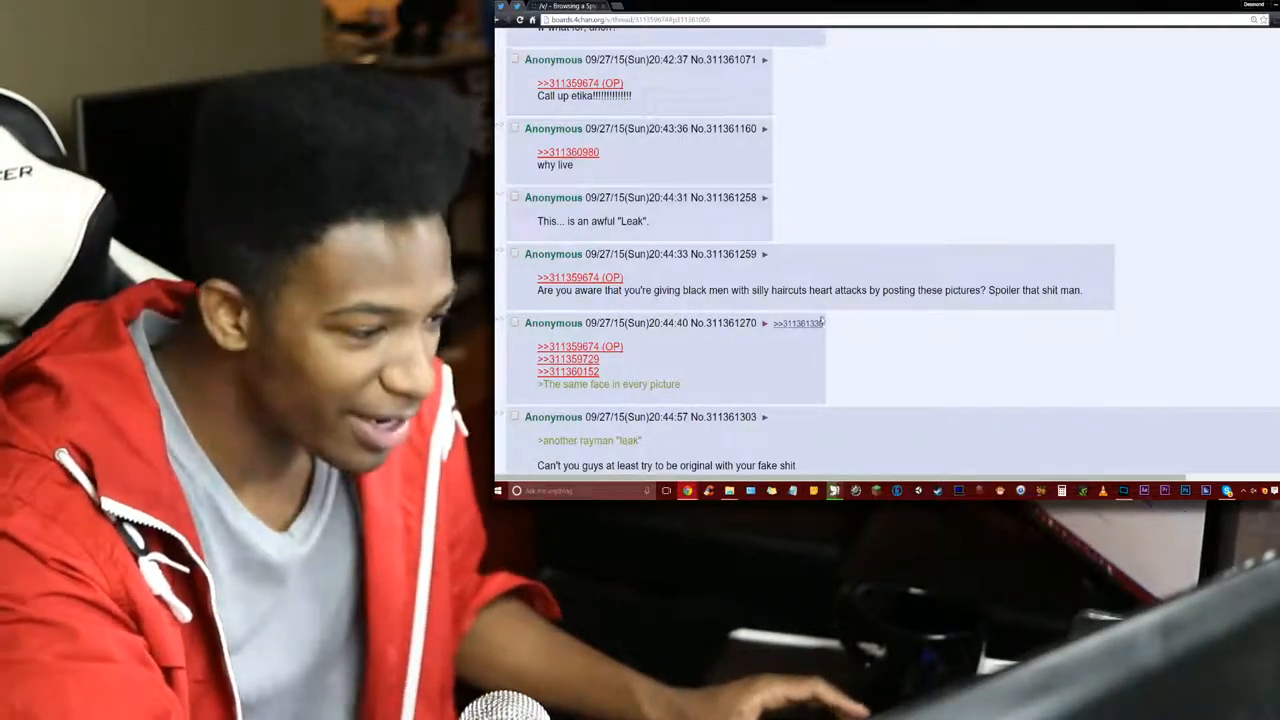
scroll("up", 3)
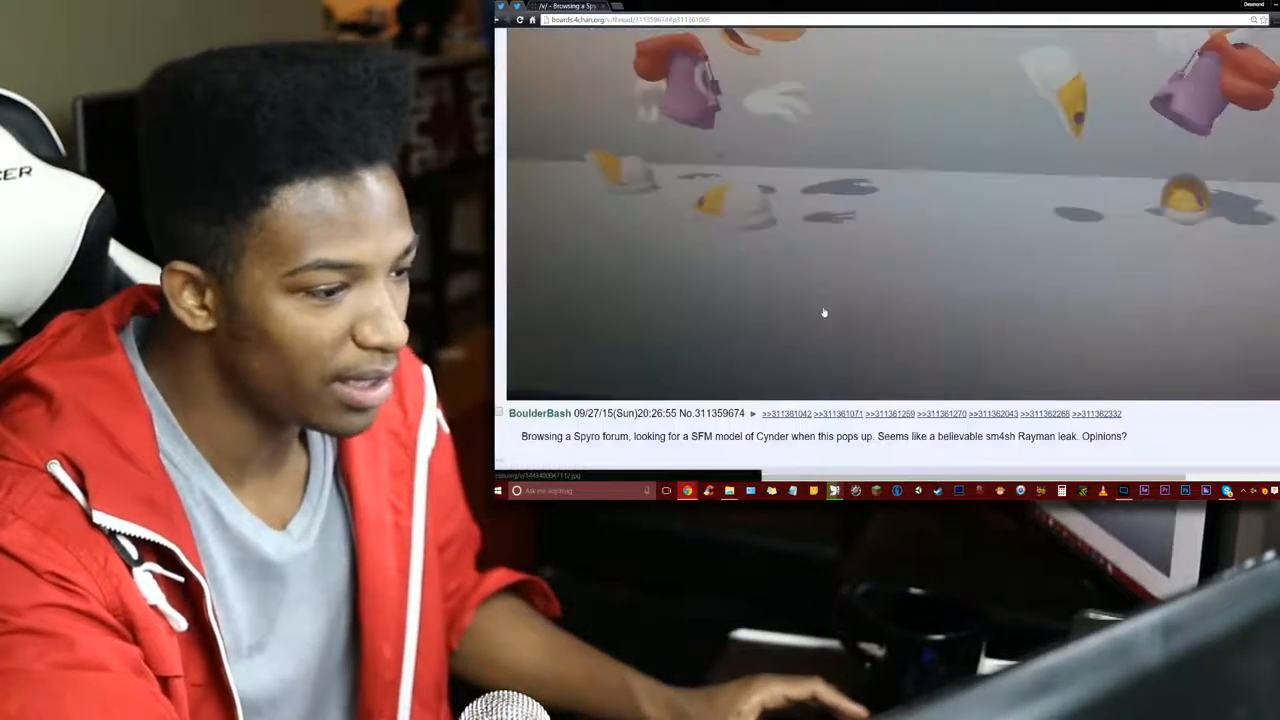